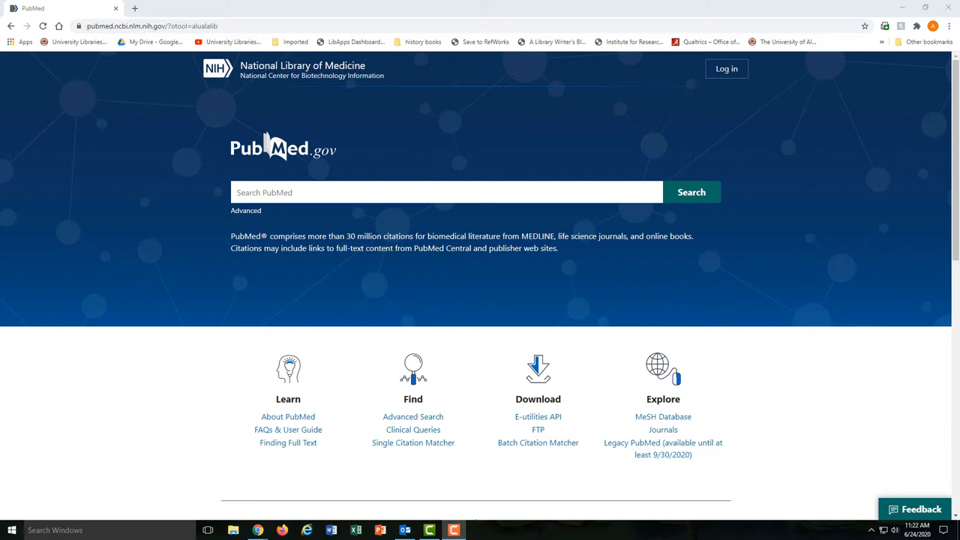
{"action": "mouse_move", "coordinate": [734, 293]}
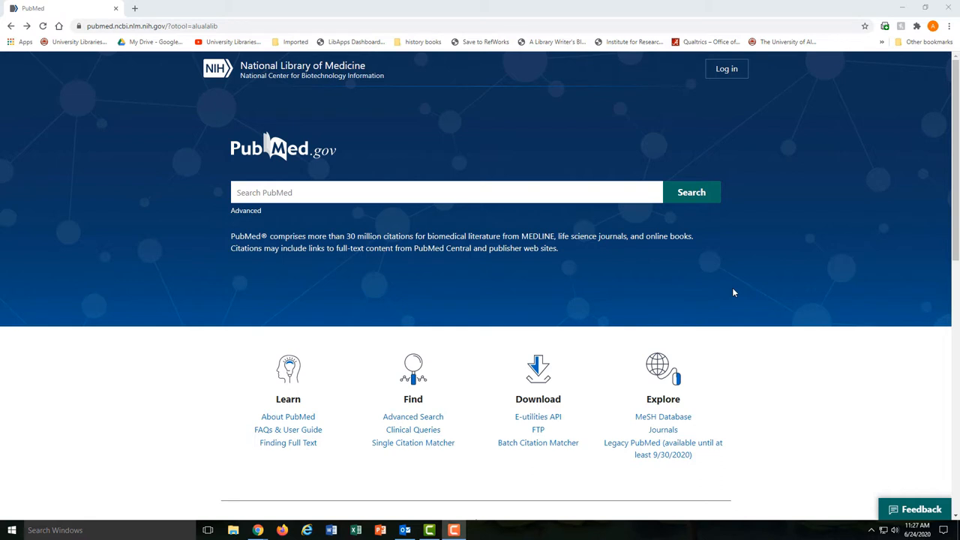
{"action": "mouse_move", "coordinate": [723, 299]}
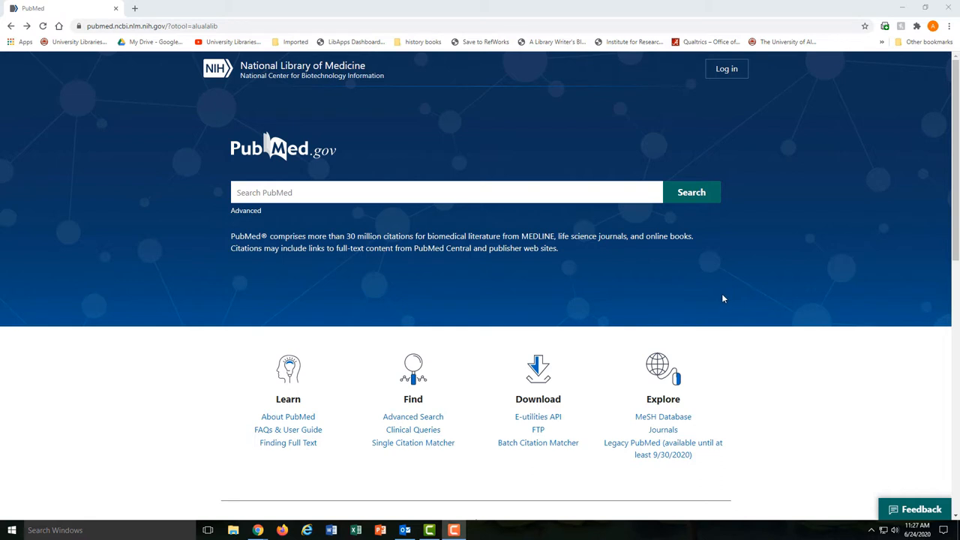
{"action": "mouse_move", "coordinate": [727, 69]}
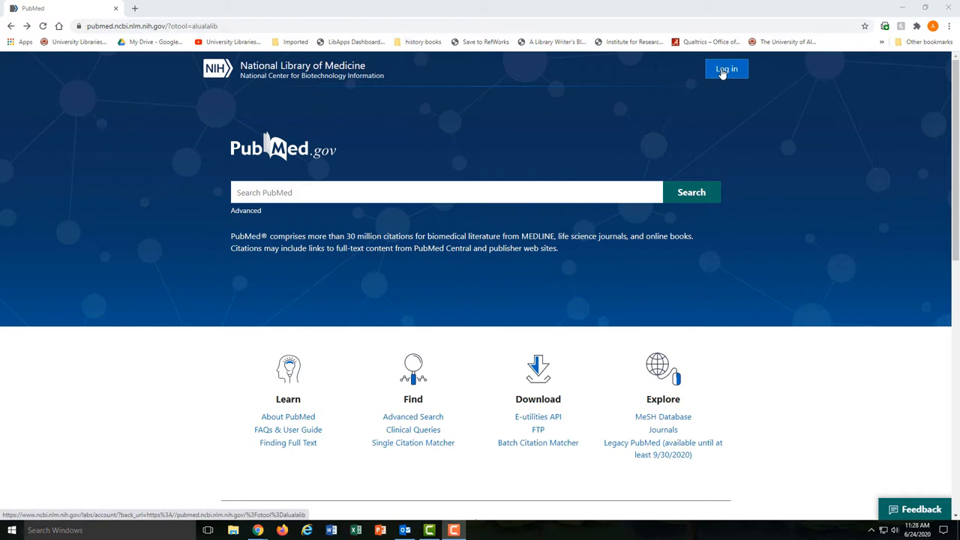
Start creating a new NCBI account via Log in and the sign-up option.
{"action": "left_click", "coordinate": [726, 69]}
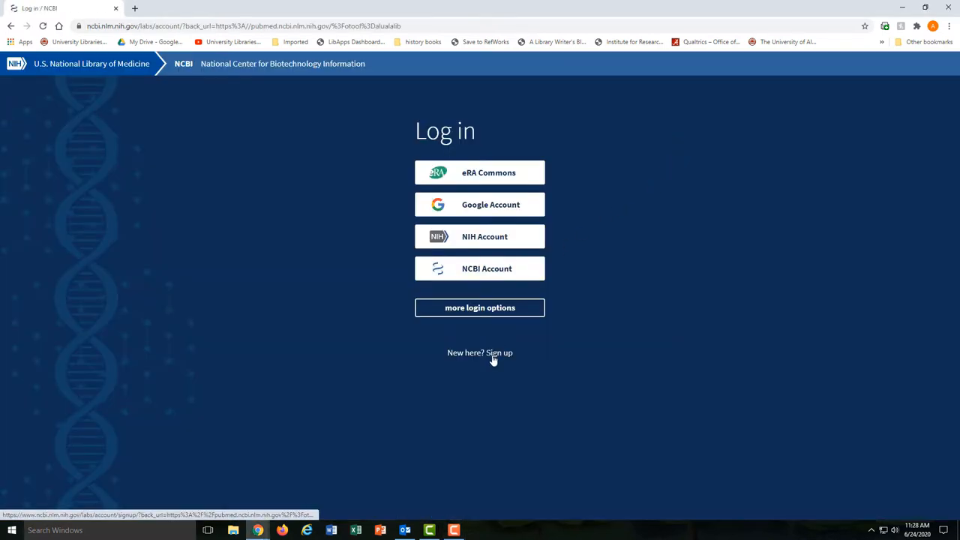
{"action": "left_click", "coordinate": [480, 353]}
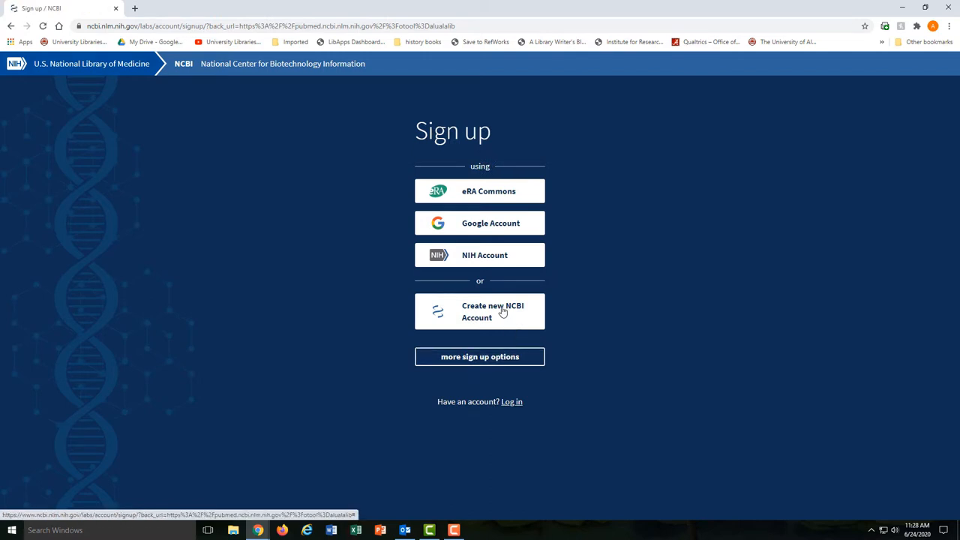
{"action": "left_click", "coordinate": [480, 310]}
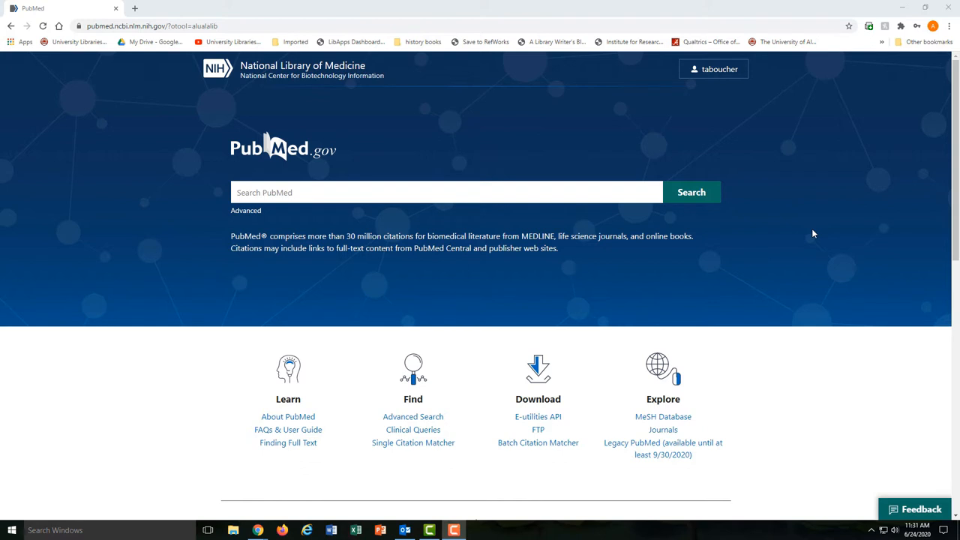
{"action": "mouse_move", "coordinate": [714, 69]}
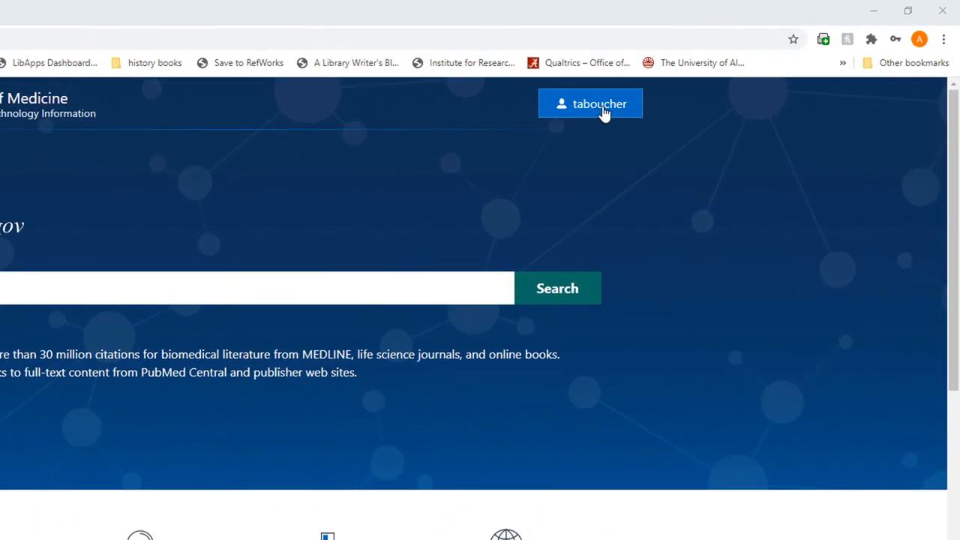
Go to the My NCBI dashboard from the username's Account panel.
{"action": "left_click", "coordinate": [591, 104]}
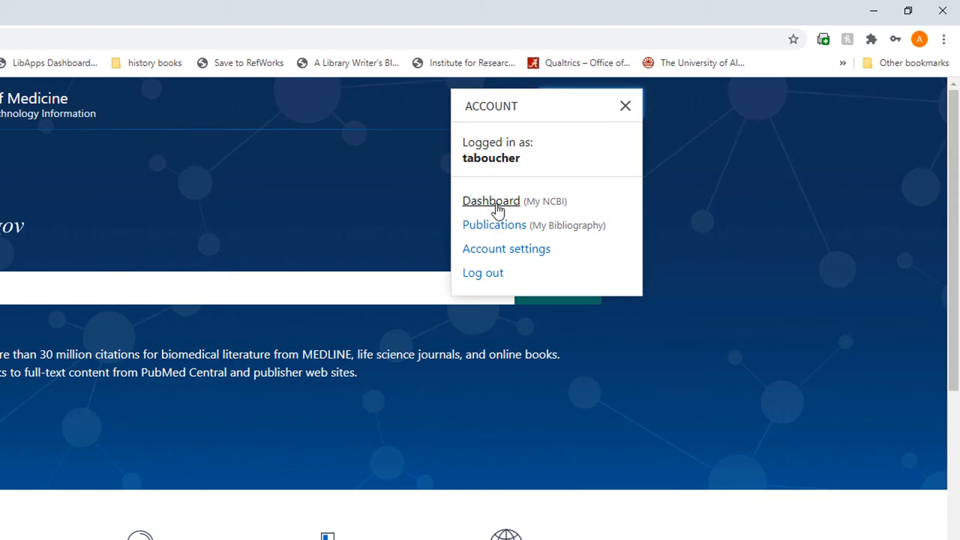
{"action": "left_click", "coordinate": [491, 201]}
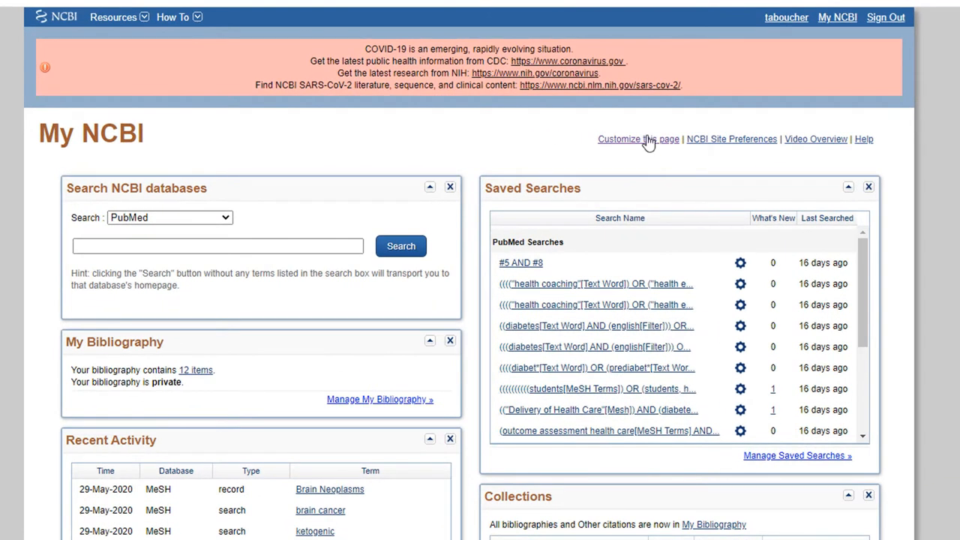
{"action": "mouse_move", "coordinate": [644, 143]}
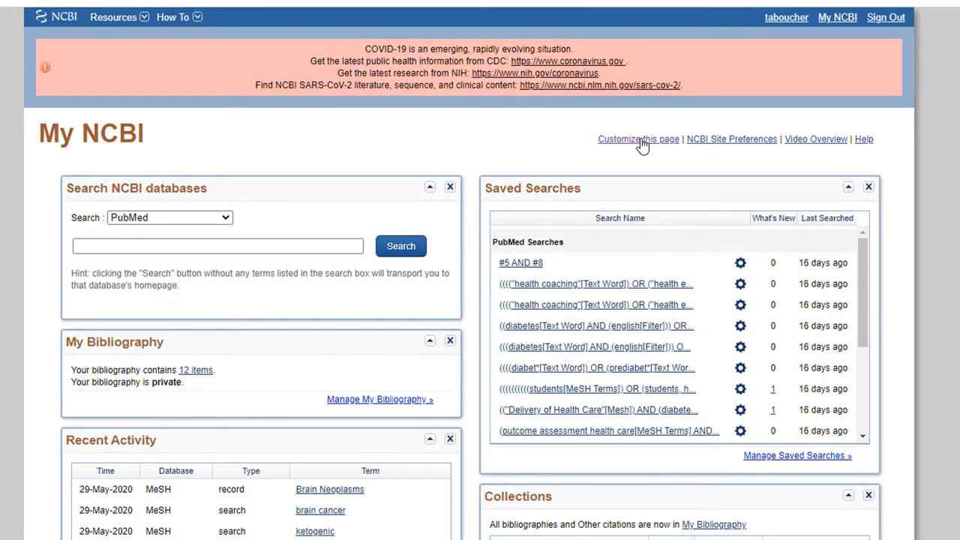
{"action": "left_click", "coordinate": [637, 138]}
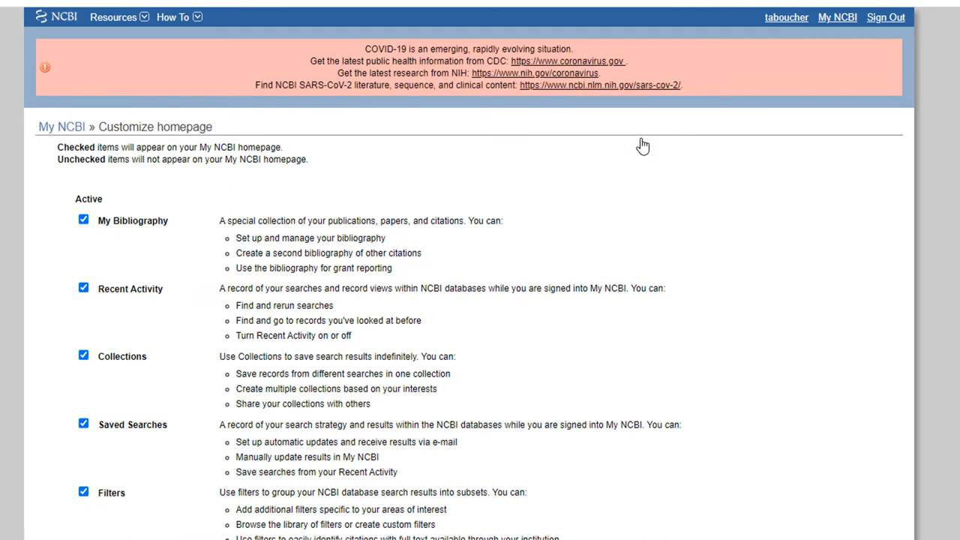
{"action": "mouse_move", "coordinate": [99, 263]}
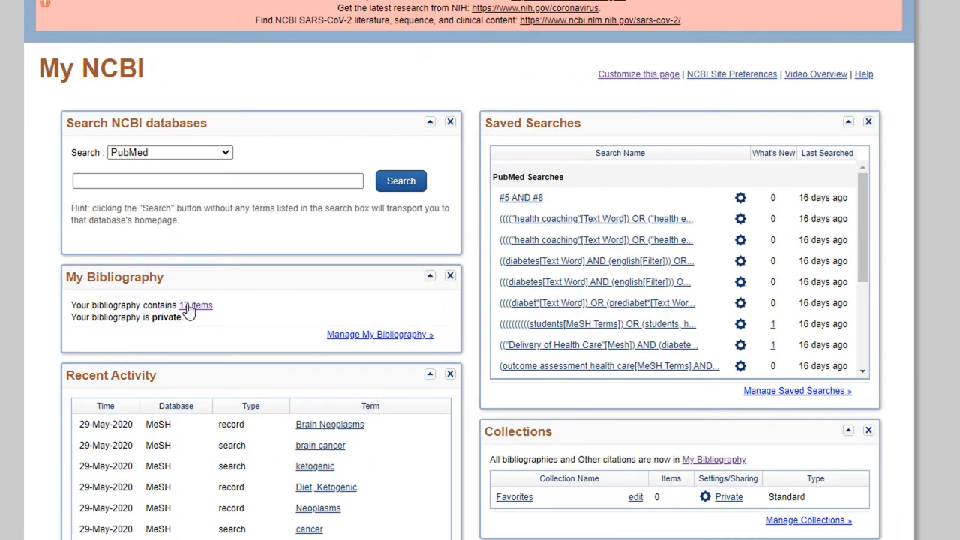
Select the first two hypertension DASH diet articles in the results.
{"action": "left_click", "coordinate": [195, 306]}
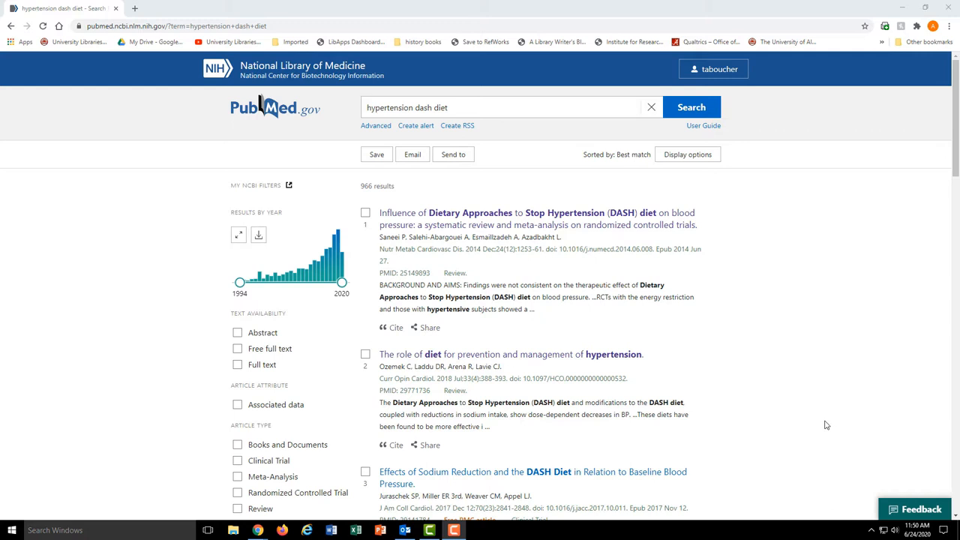
{"action": "mouse_move", "coordinate": [375, 222]}
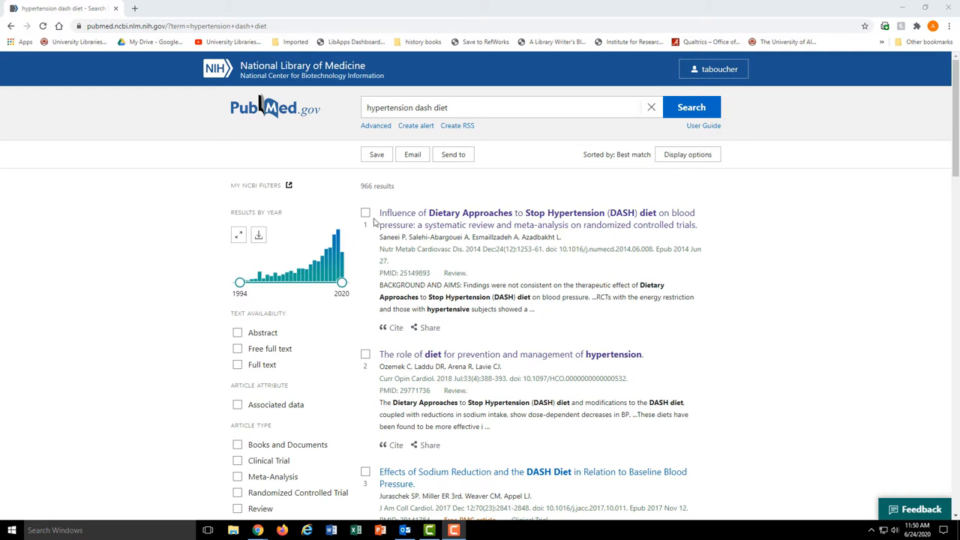
{"action": "left_click", "coordinate": [367, 213]}
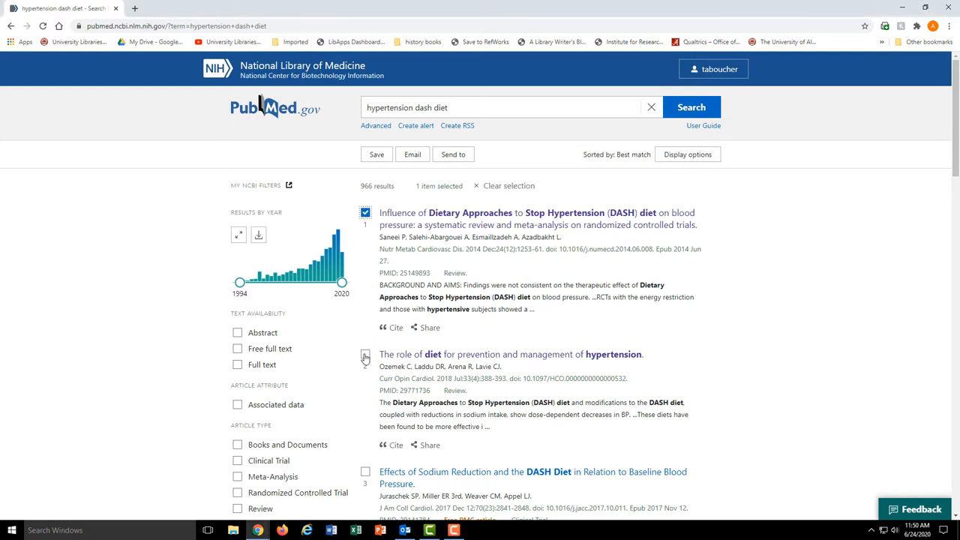
{"action": "left_click", "coordinate": [366, 354]}
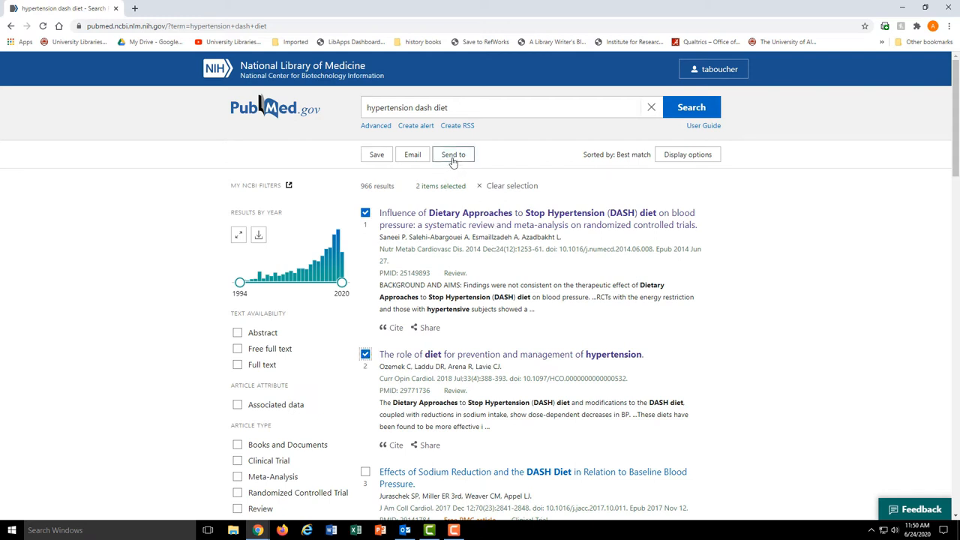
Send the selected articles to My Bibliography and confirm with Add.
{"action": "left_click", "coordinate": [453, 153]}
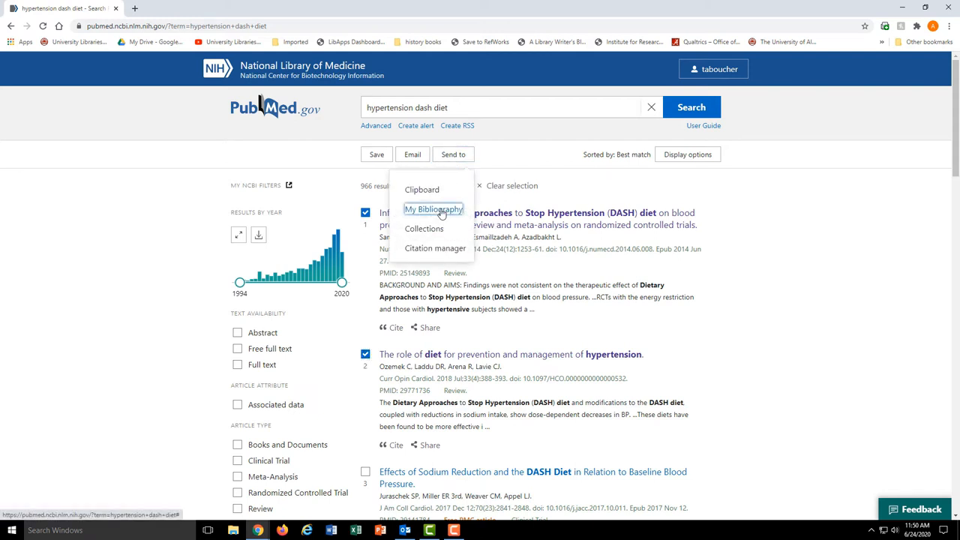
{"action": "left_click", "coordinate": [434, 208]}
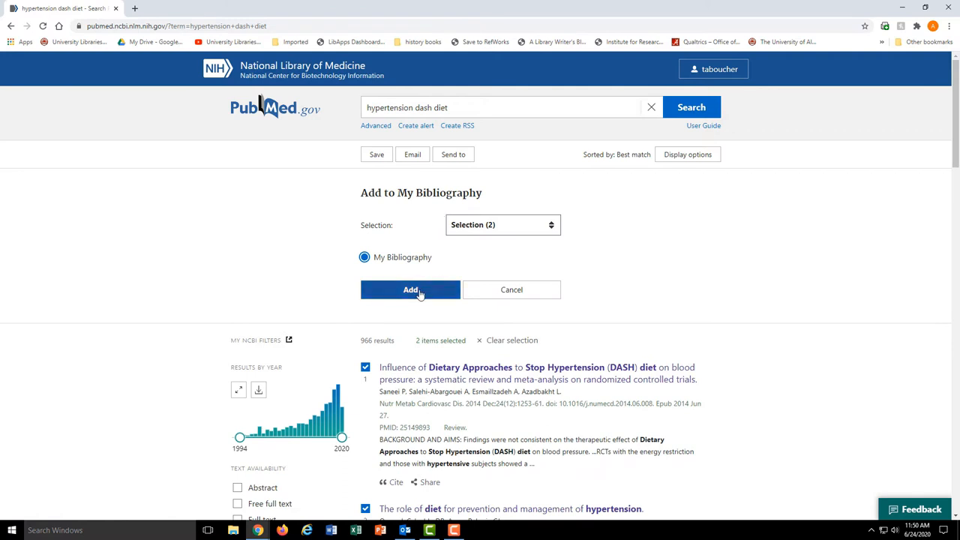
{"action": "left_click", "coordinate": [412, 290]}
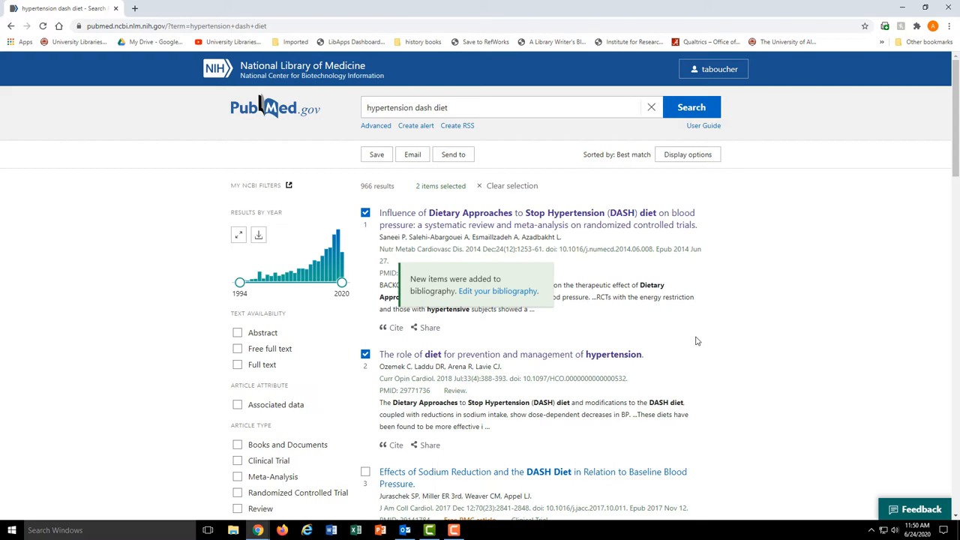
Browse the full Recent Activity history from the My NCBI dashboard.
{"action": "left_click", "coordinate": [717, 57]}
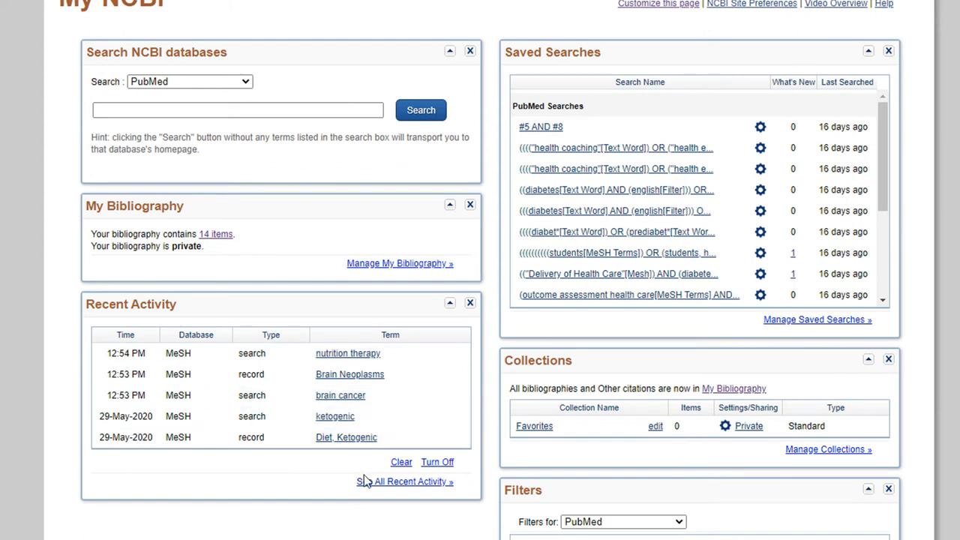
{"action": "left_click", "coordinate": [405, 482]}
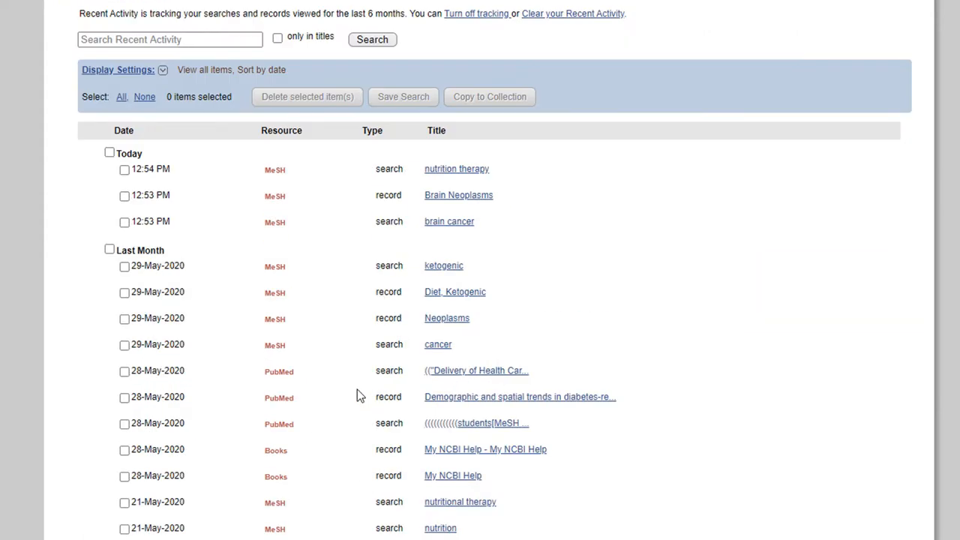
{"action": "scroll", "scroll_direction": "down", "scroll_amount": 3}
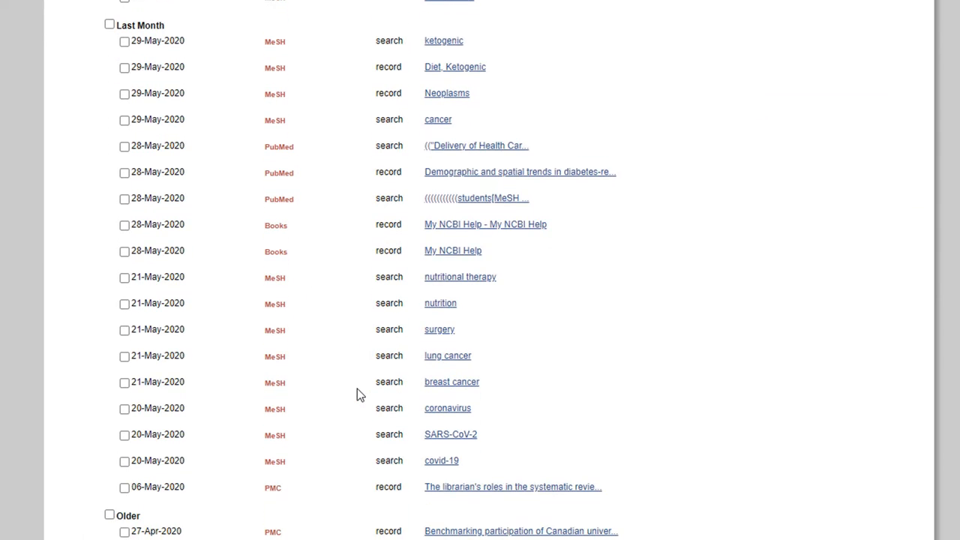
{"action": "scroll", "scroll_direction": "down", "scroll_amount": 3}
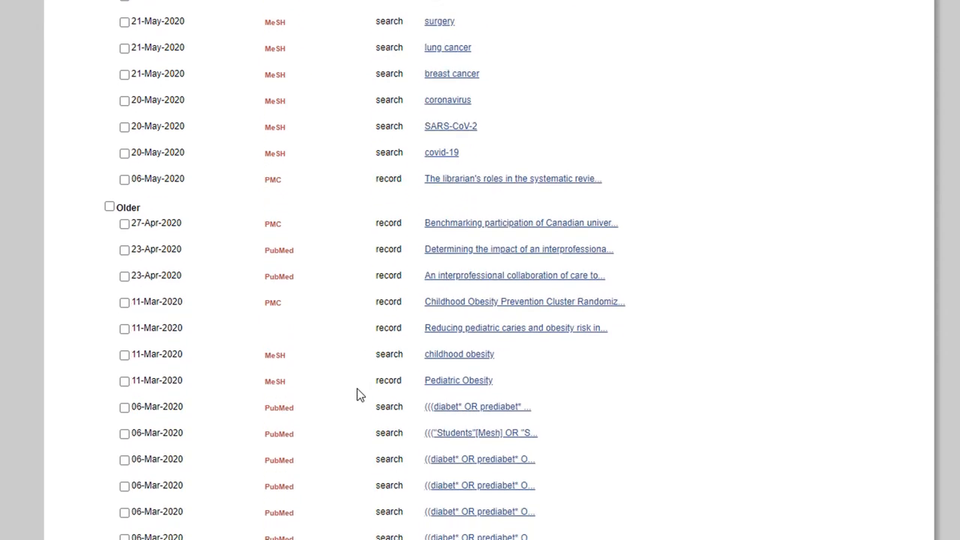
{"action": "scroll", "scroll_direction": "down", "scroll_amount": 3}
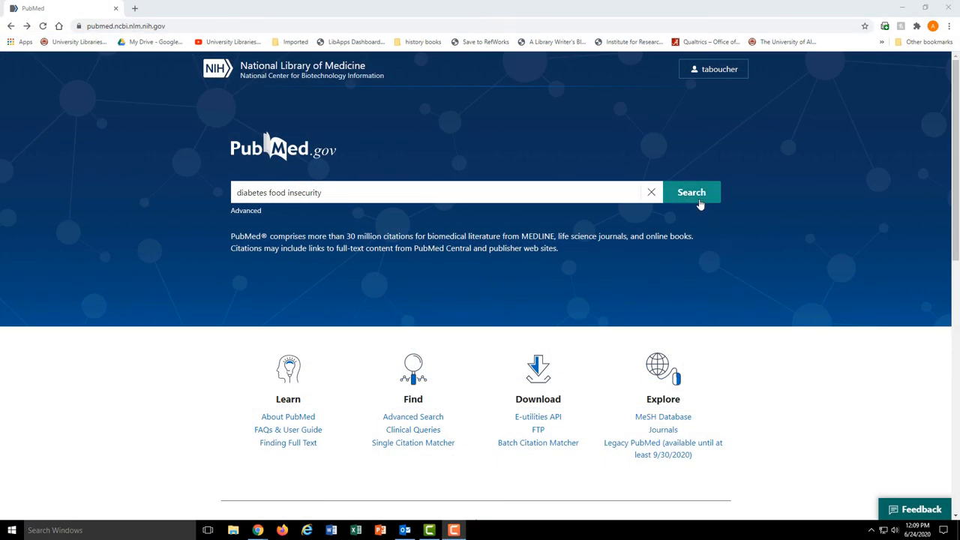
Search PubMed for 'diabetes food insecurity', returning 890 results.
{"action": "left_click", "coordinate": [691, 192]}
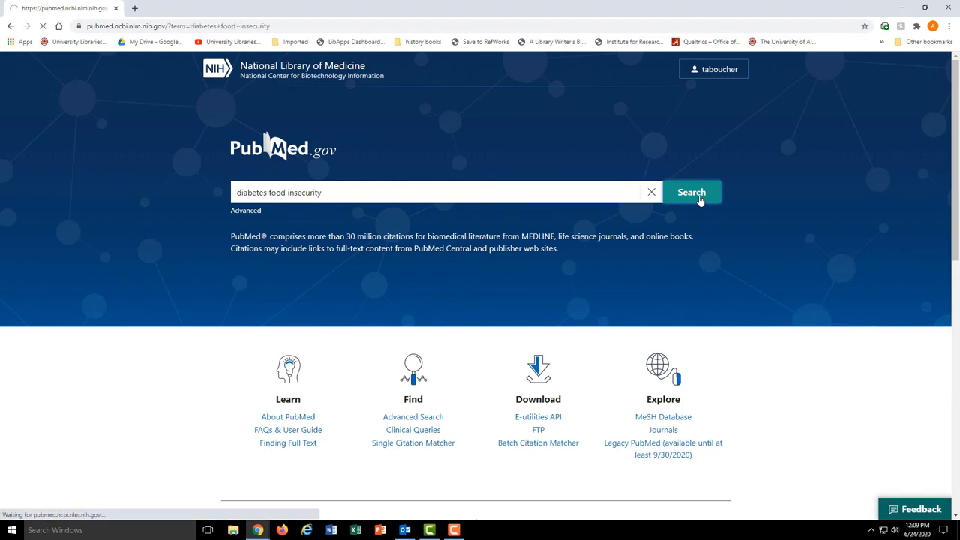
{"action": "left_click", "coordinate": [690, 192]}
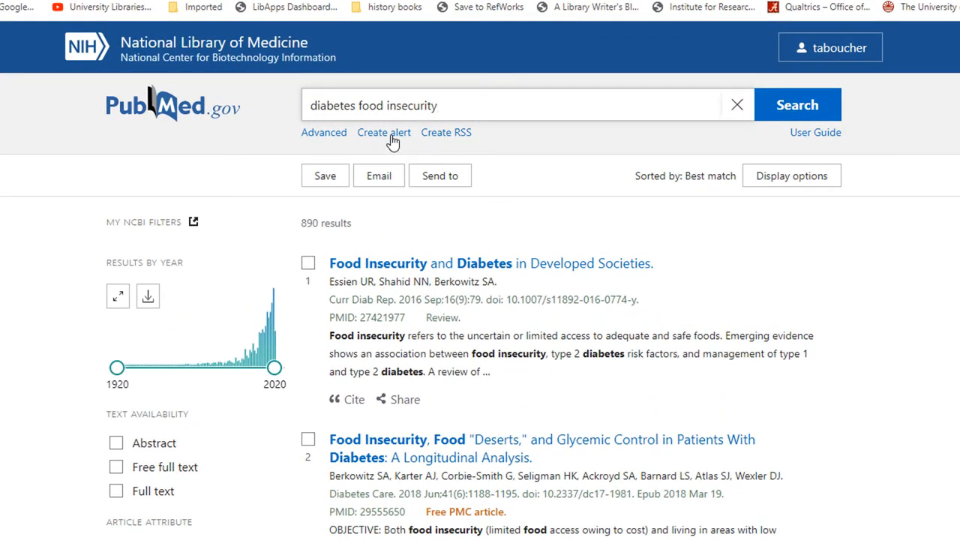
Create a monthly email alert sent even with no new results, and save it.
{"action": "left_click", "coordinate": [384, 132]}
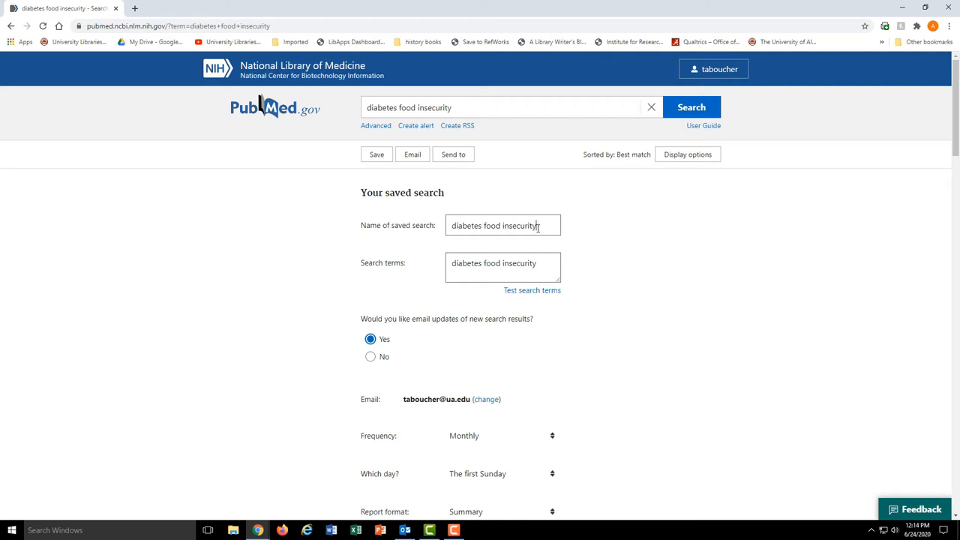
{"action": "mouse_move", "coordinate": [538, 246]}
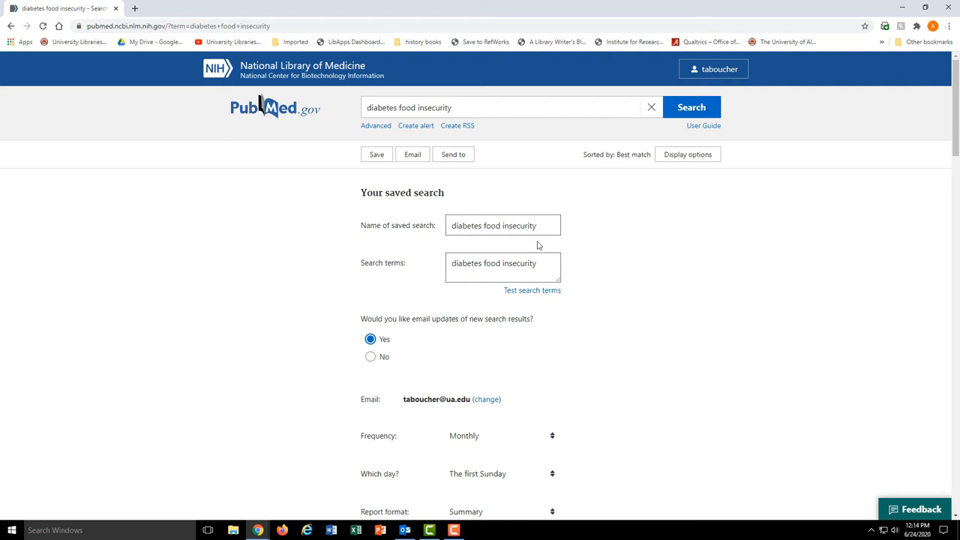
{"action": "scroll", "scroll_direction": "down", "scroll_amount": 3}
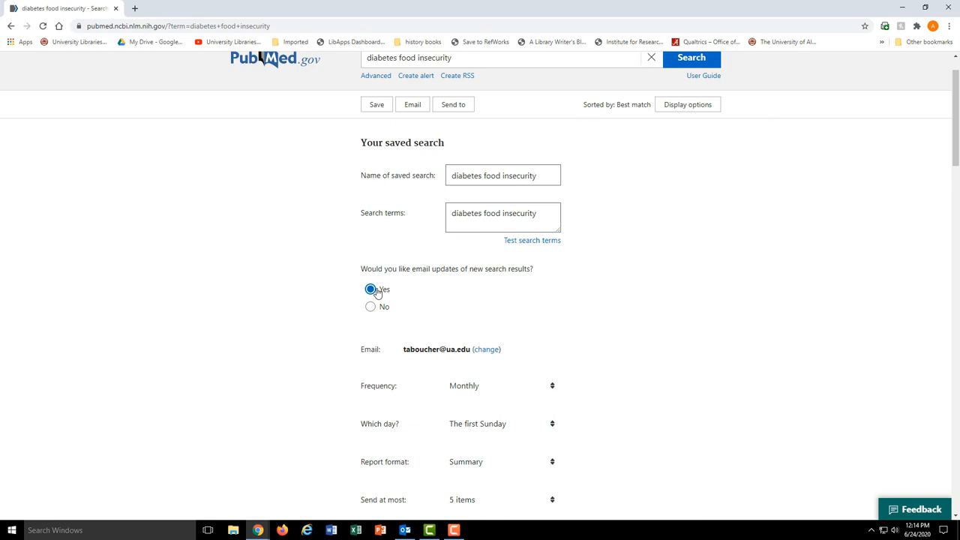
{"action": "scroll", "scroll_direction": "down", "scroll_amount": 3}
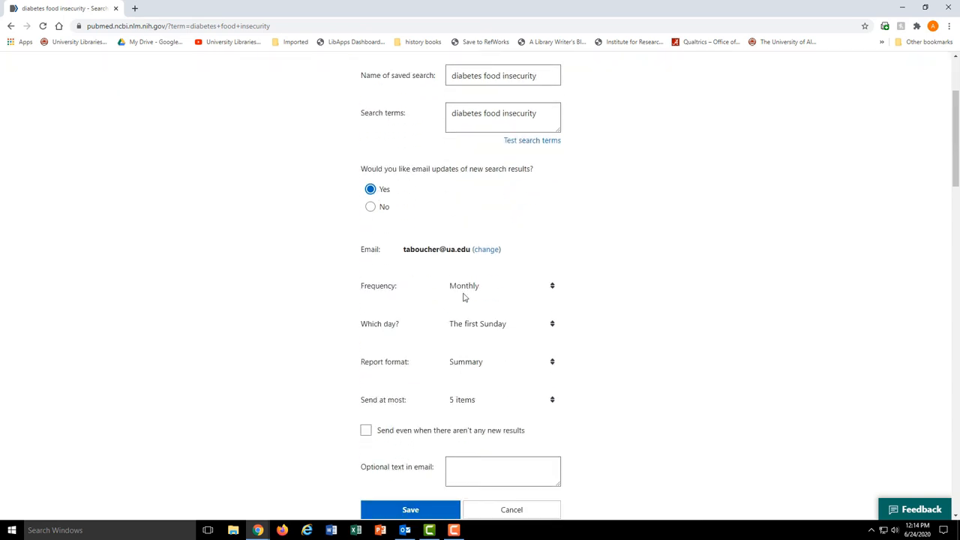
{"action": "scroll", "scroll_direction": "down", "scroll_amount": 3}
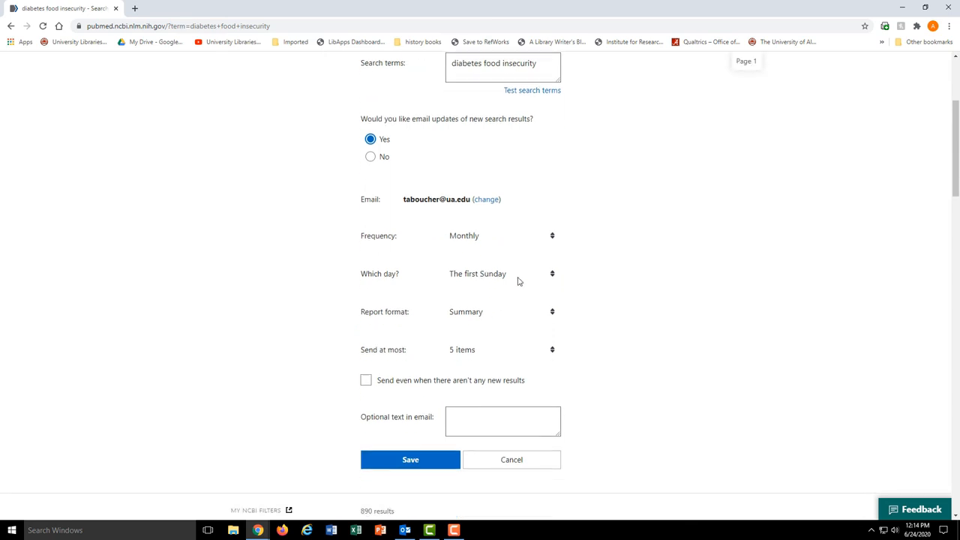
{"action": "mouse_move", "coordinate": [471, 362]}
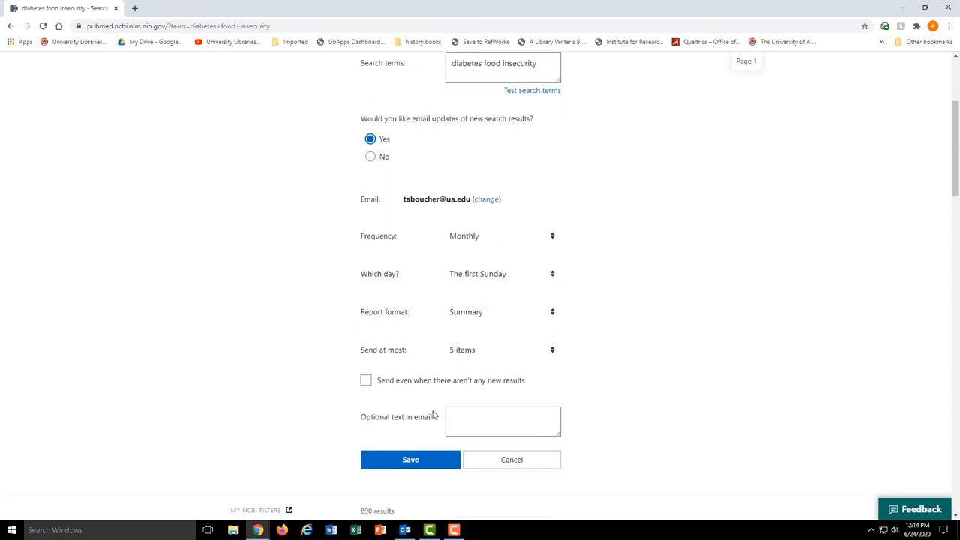
{"action": "left_click", "coordinate": [366, 379]}
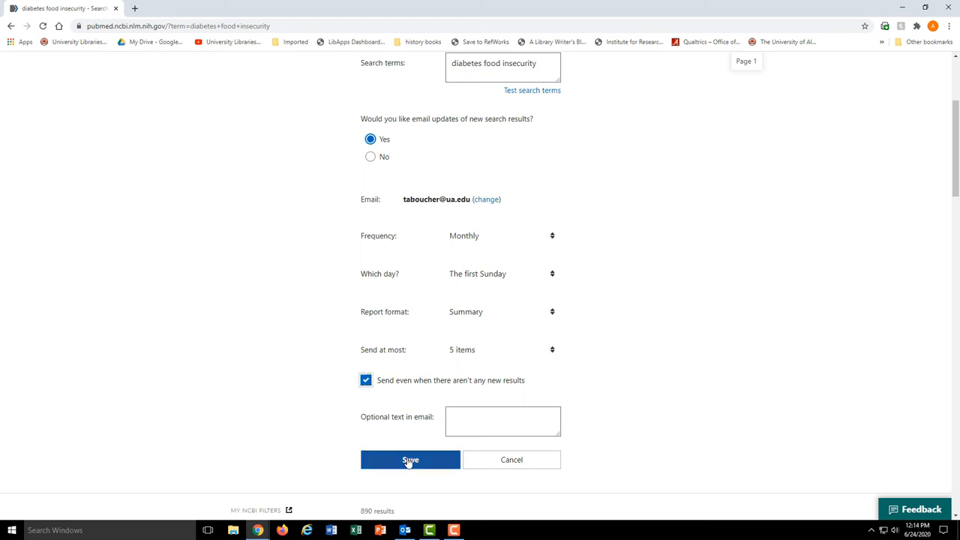
{"action": "left_click", "coordinate": [412, 460]}
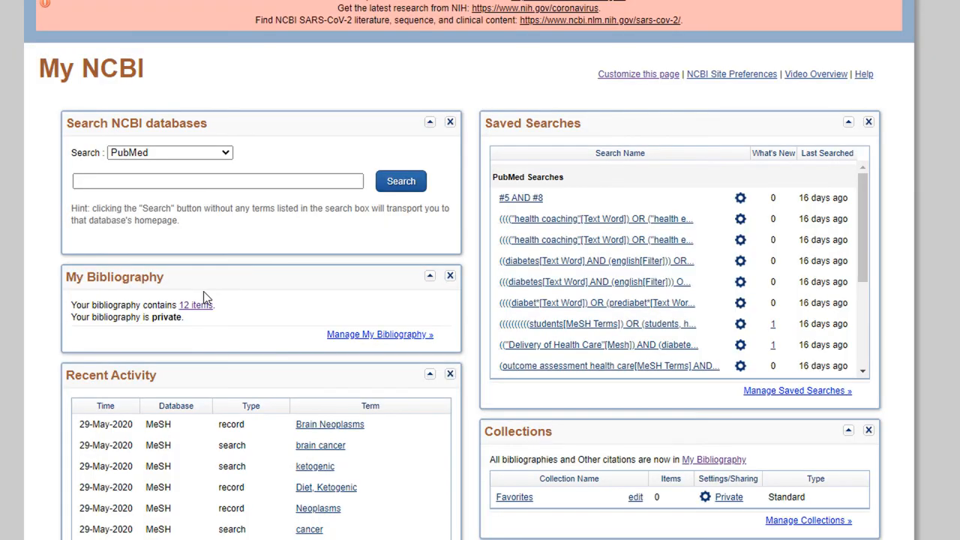